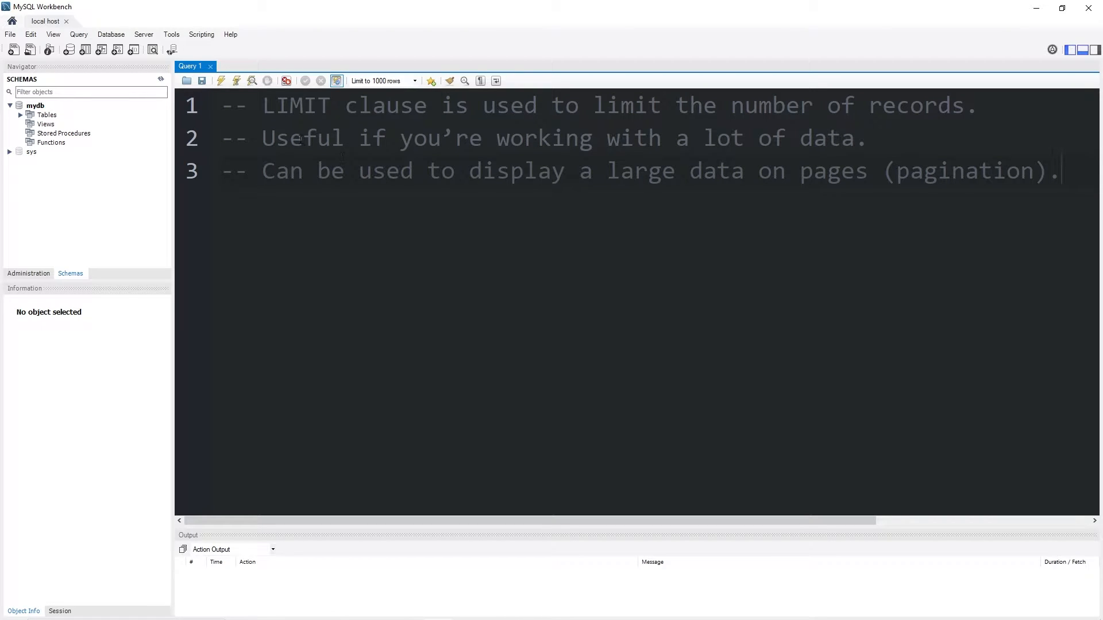
# Replace the LIMIT explanation comments with the query SELECT * FROM customers;.
pyautogui.moveTo(263, 106); pyautogui.dragTo(427, 106)
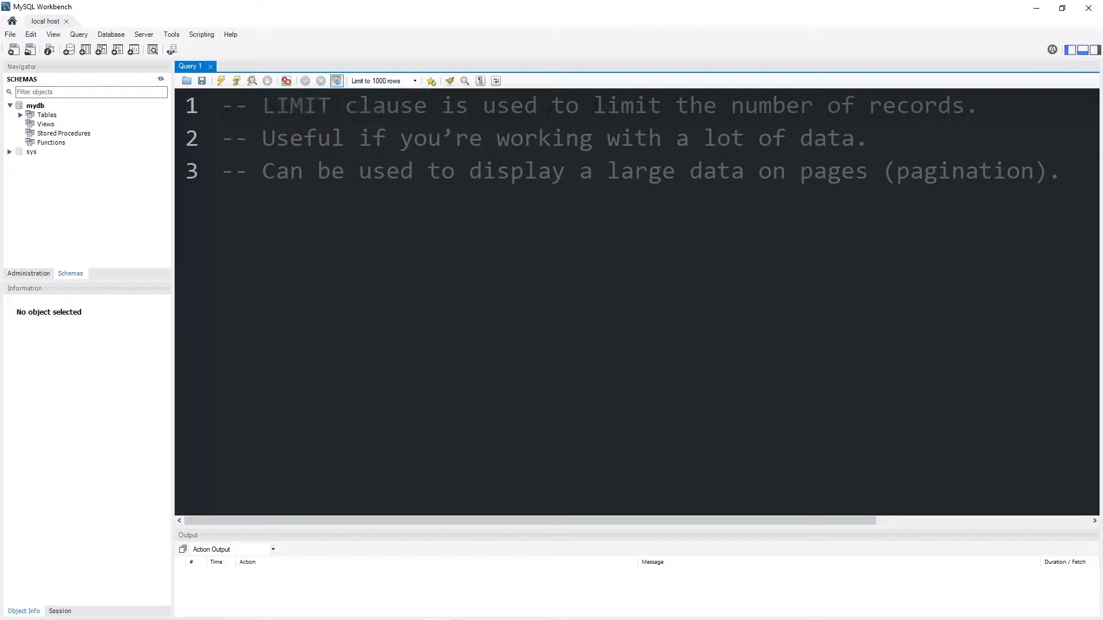
pyautogui.moveTo(732, 105); pyautogui.dragTo(976, 104)
pyautogui.write('SELECT * FROM customers;')
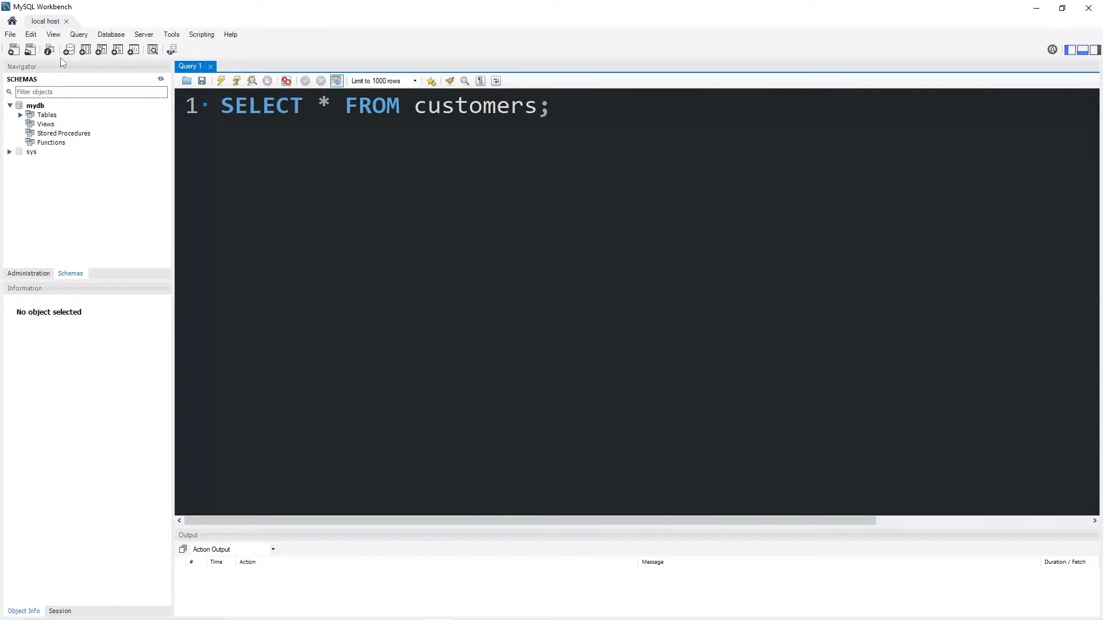
# Run the customers query unlimited, then with LIMIT 1, 2, 3 and 4.
pyautogui.click(221, 81)
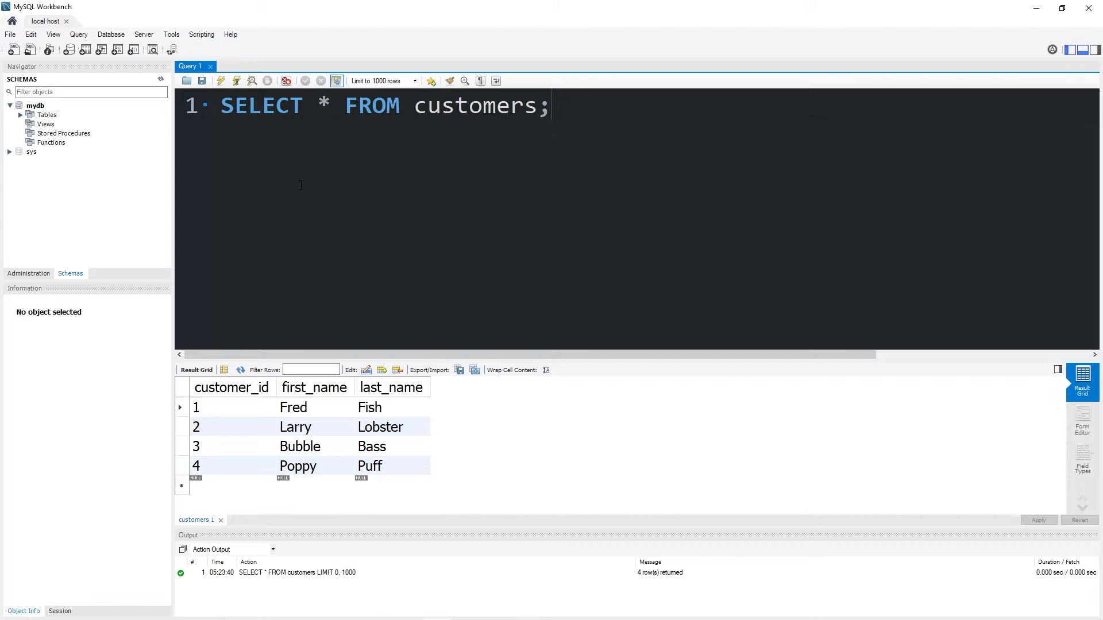
pyautogui.moveTo(355, 482)
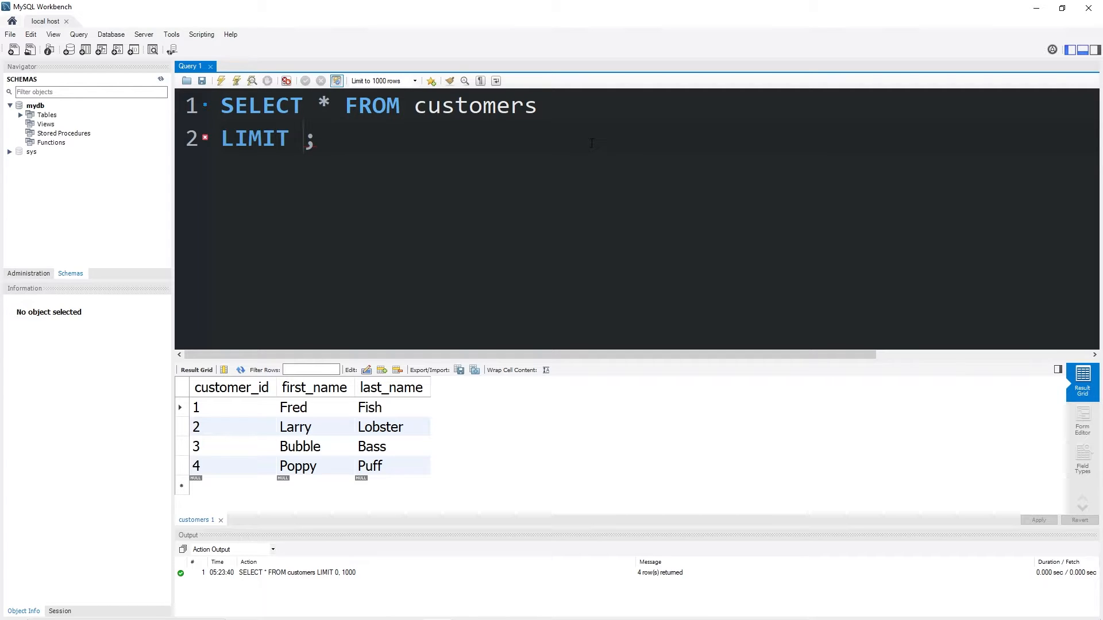
pyautogui.write('1')
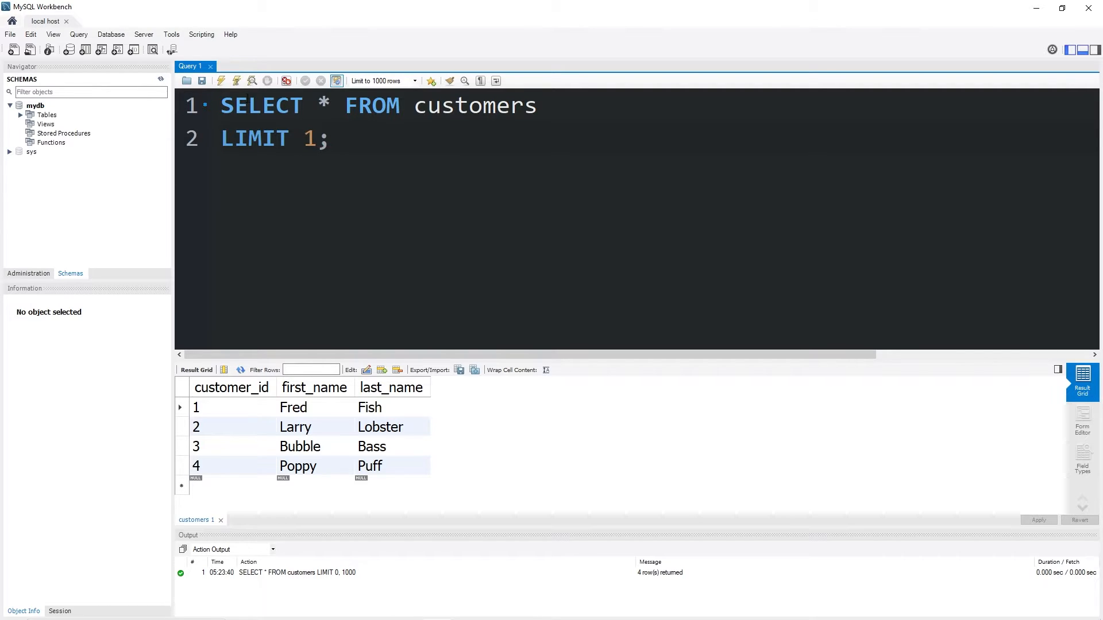
pyautogui.click(221, 80)
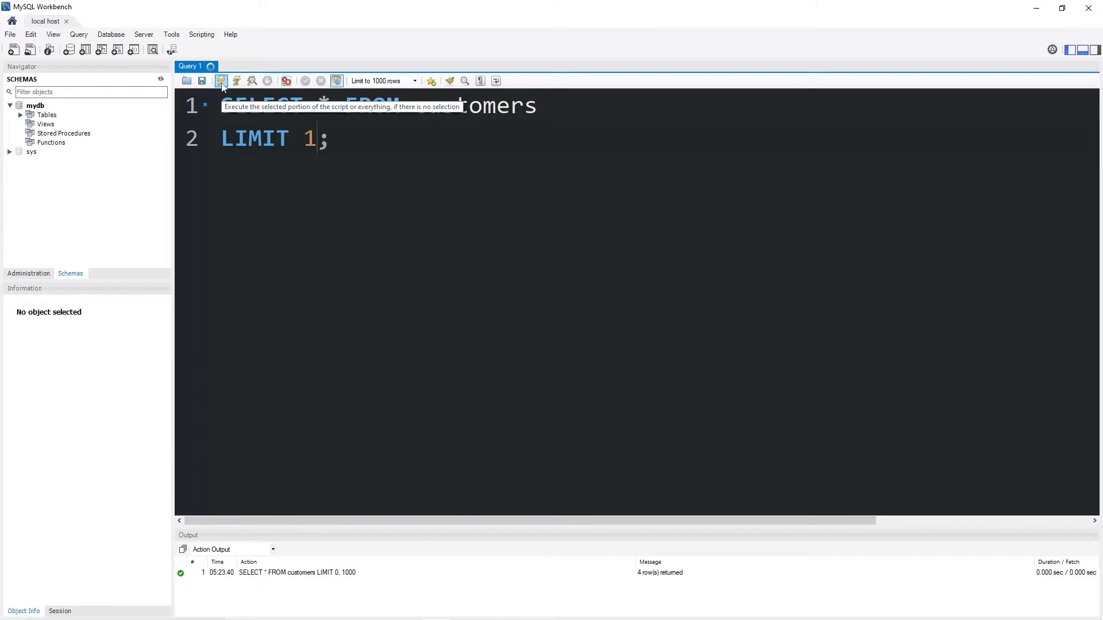
pyautogui.click(220, 80)
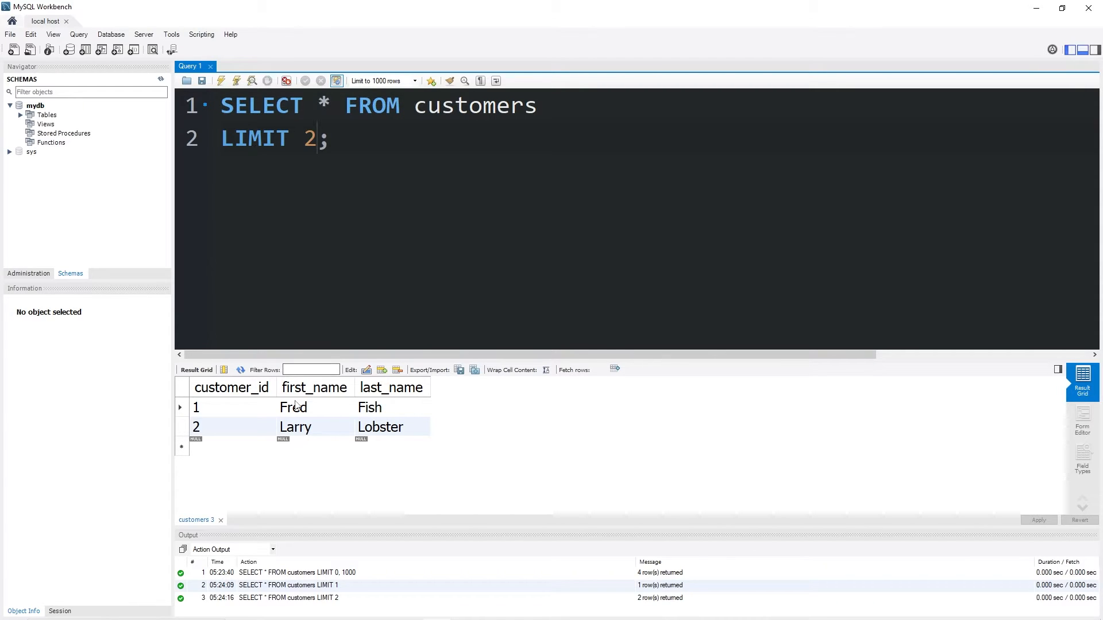
pyautogui.click(221, 81)
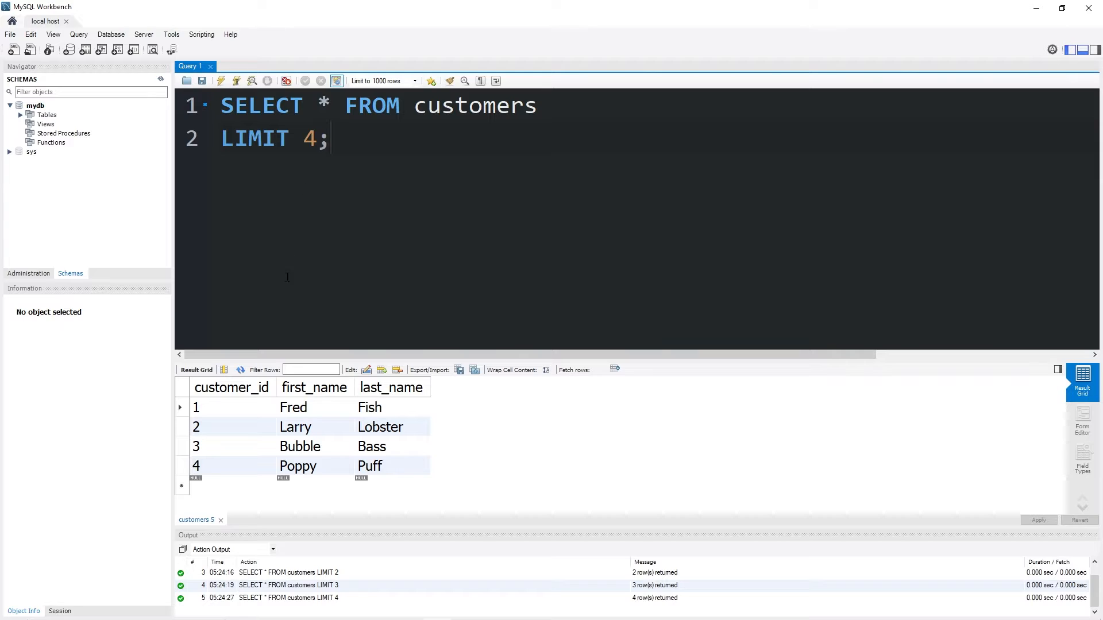
pyautogui.moveTo(250, 481)
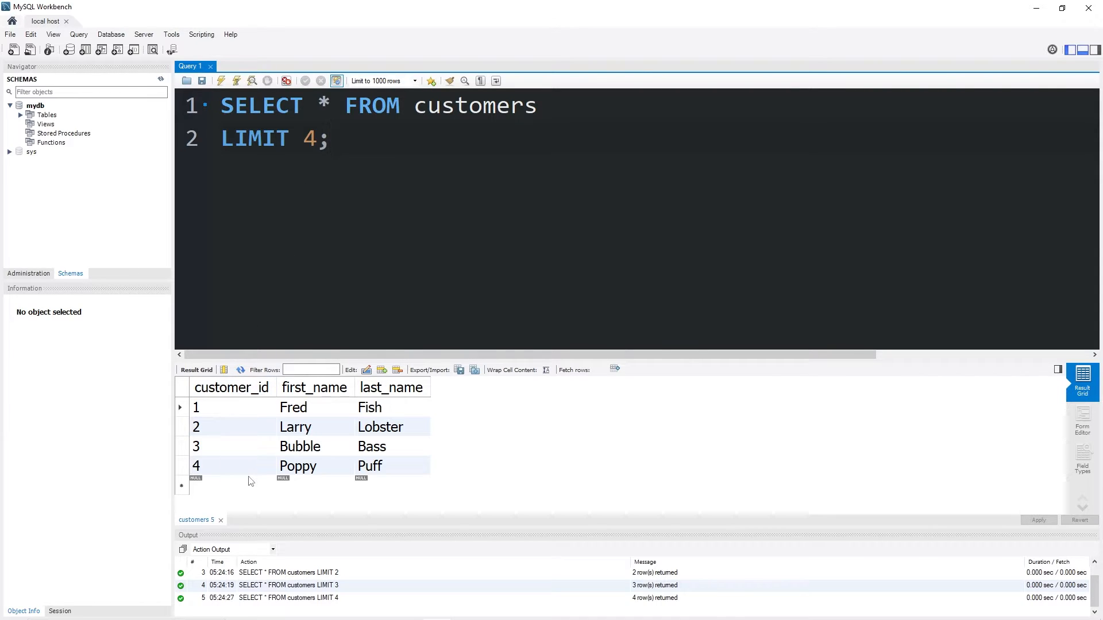
# Add ORDER BY last_name before LIMIT 1 and run it, returning Bass.
pyautogui.doubleClick(254, 139)
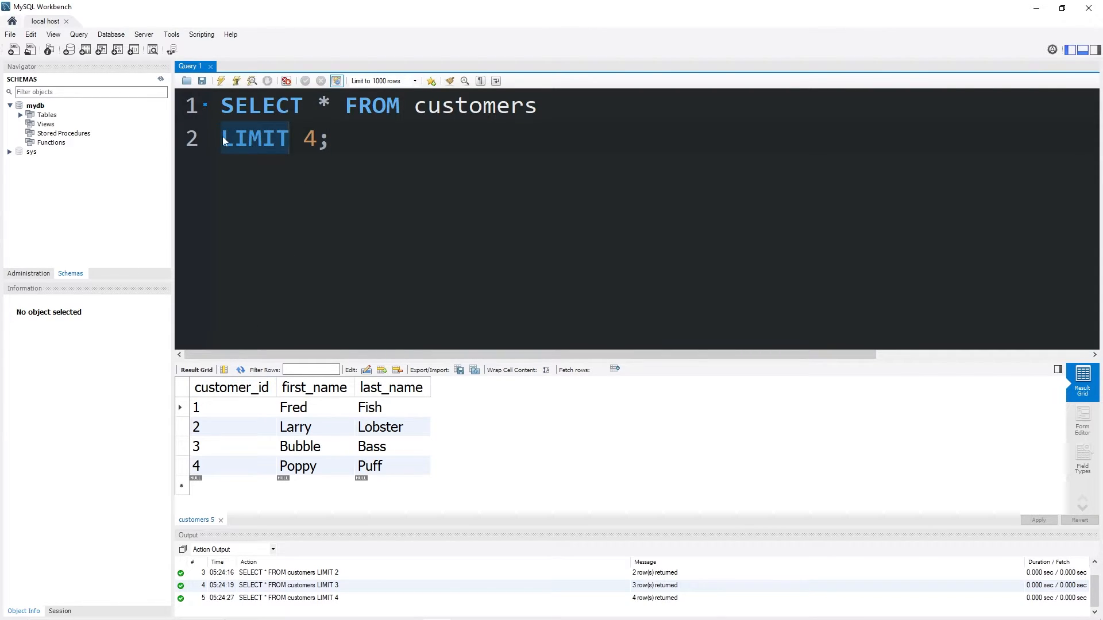
pyautogui.click(355, 158)
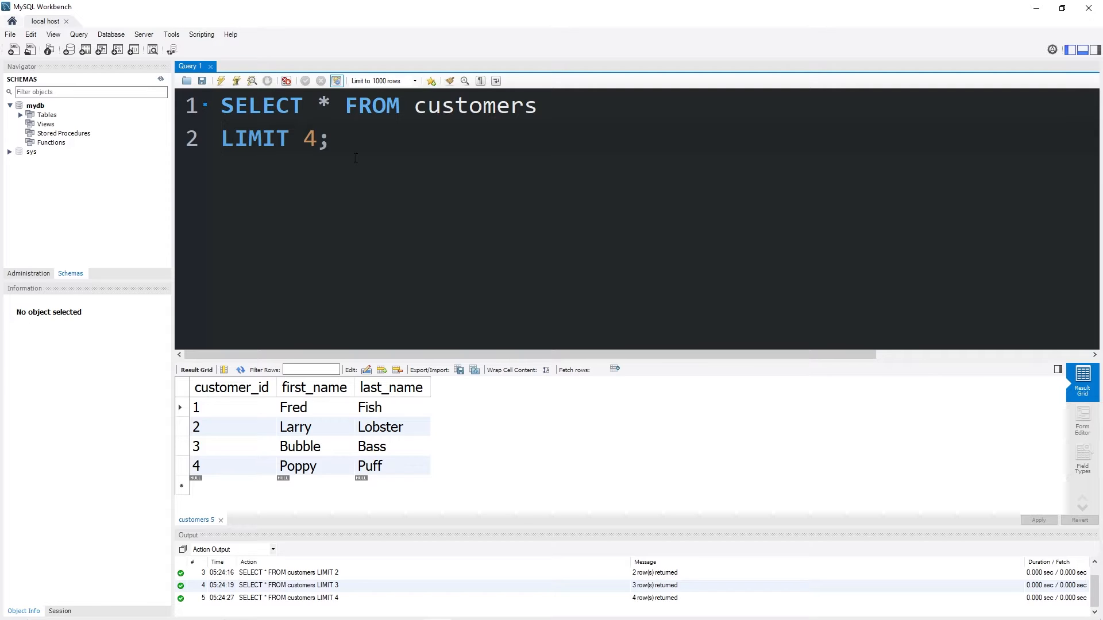
pyautogui.write('ORDER B')
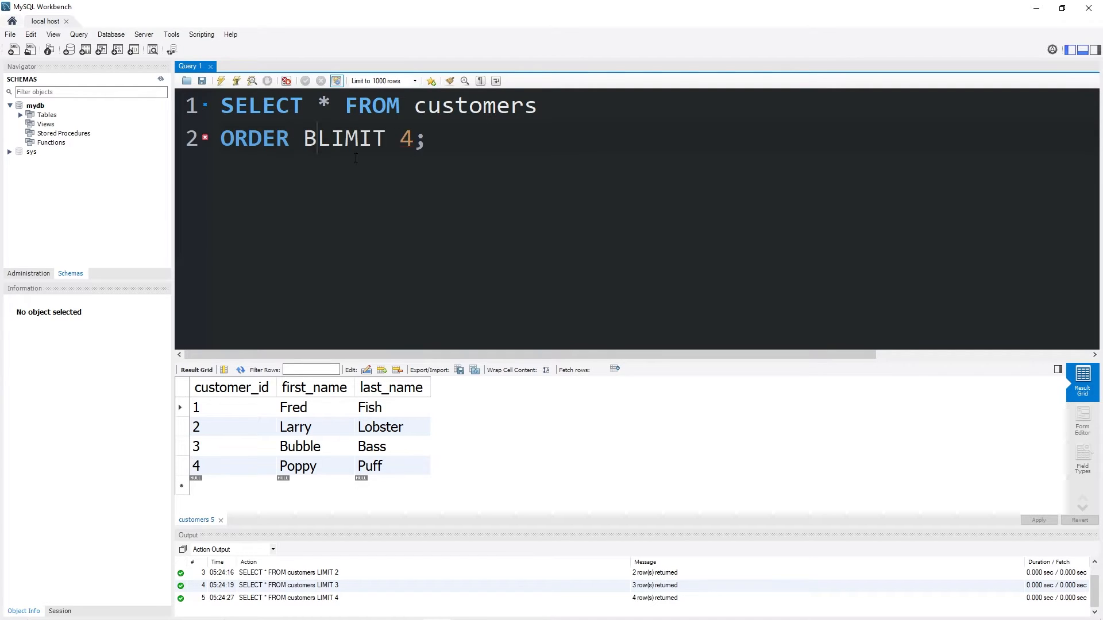
pyautogui.write('BY last_name')
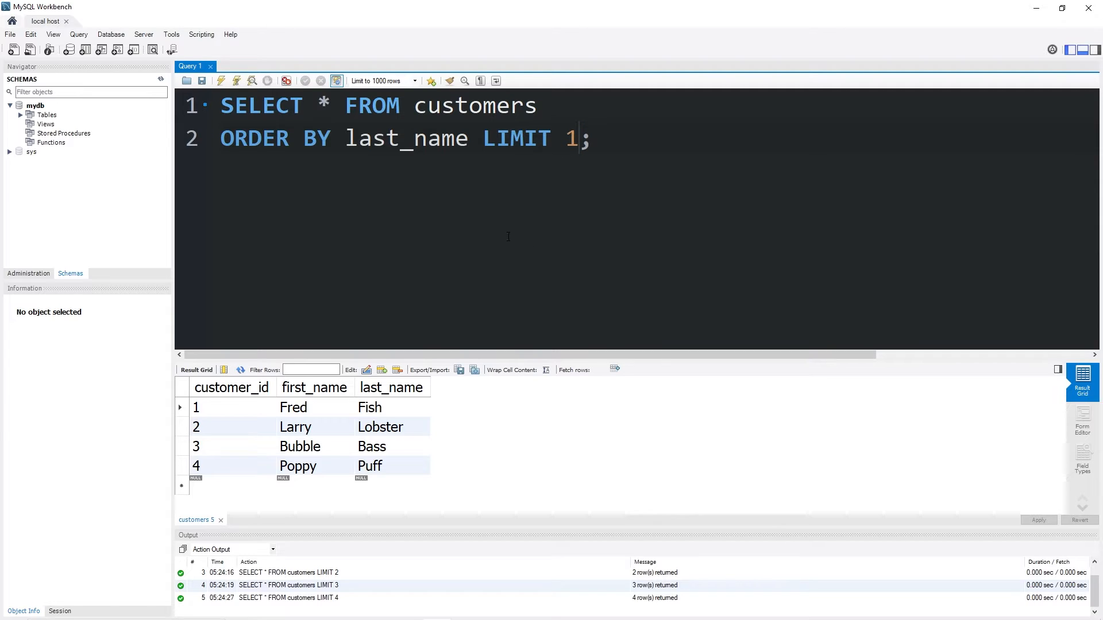
pyautogui.click(222, 80)
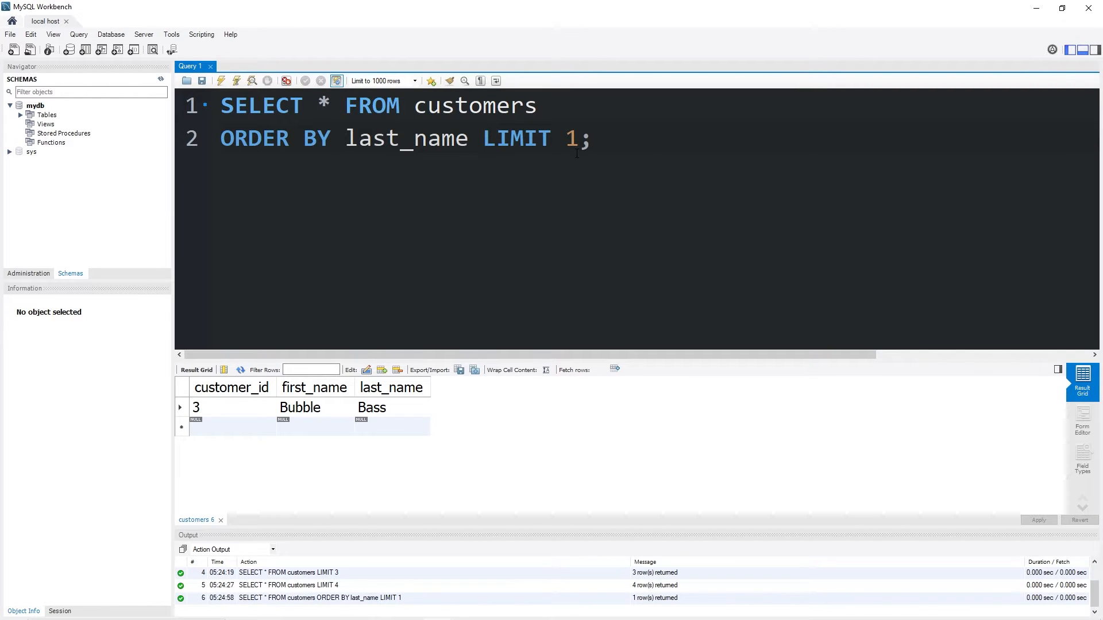
# Sort descending with DESC to get Puff, then remove the ORDER BY clause.
pyautogui.write('DESC')
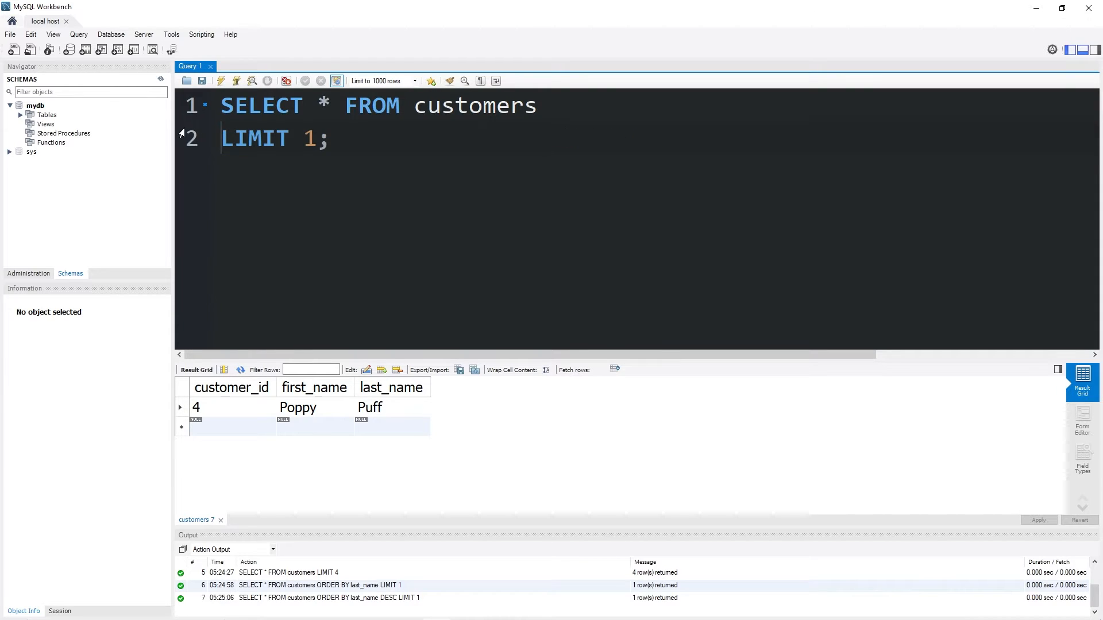
pyautogui.doubleClick(311, 139)
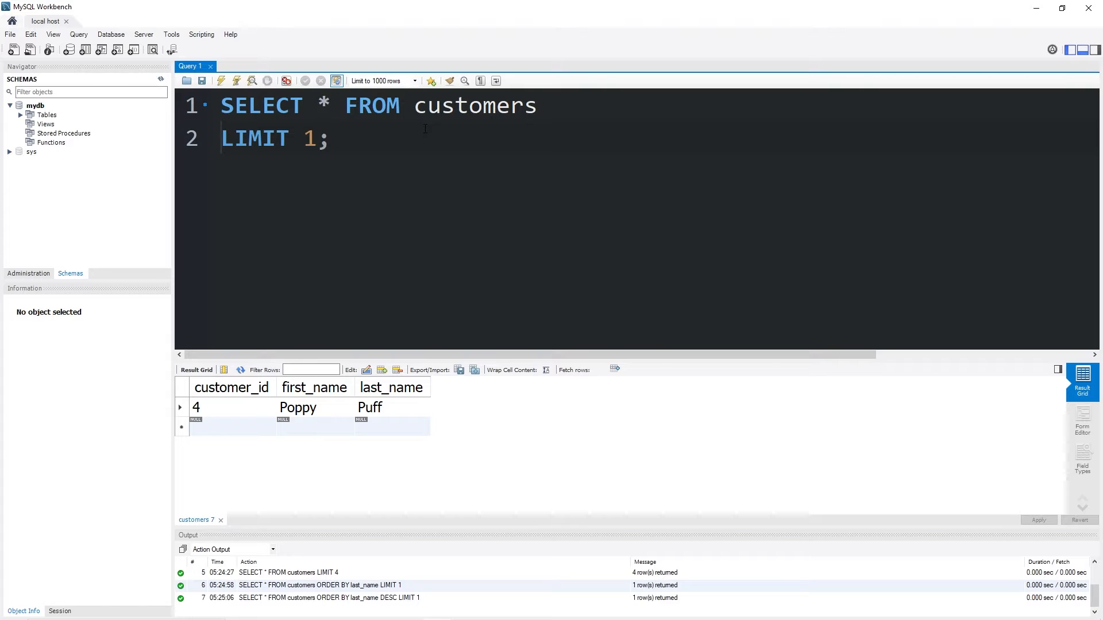
pyautogui.write('ORDER BY')
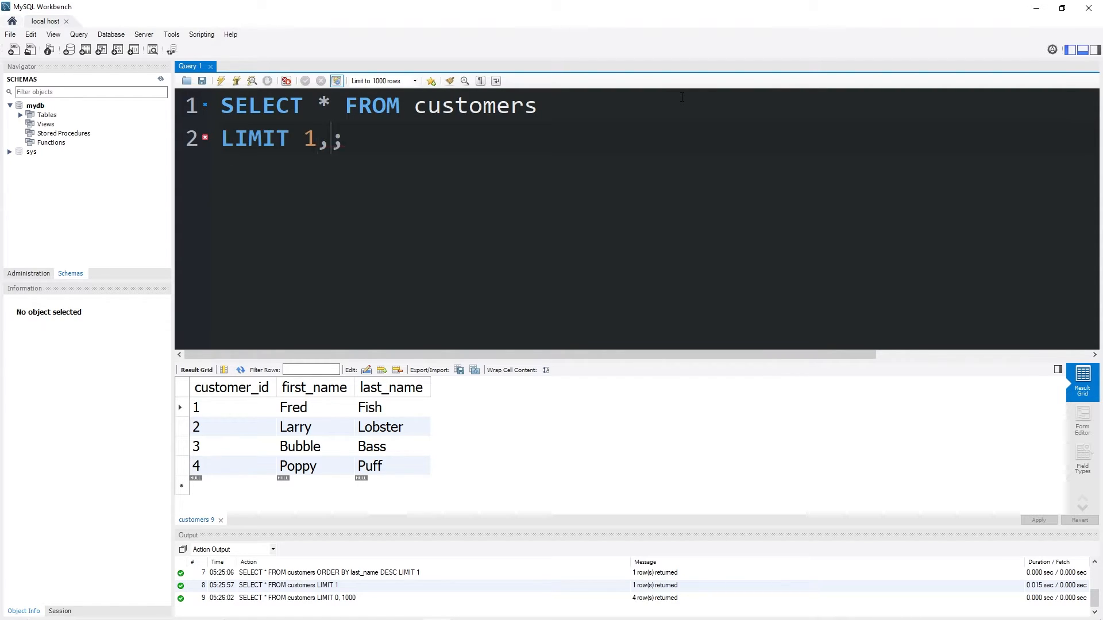
# Run the query with LIMIT 1, 1 to fetch Larry.
pyautogui.write('1')
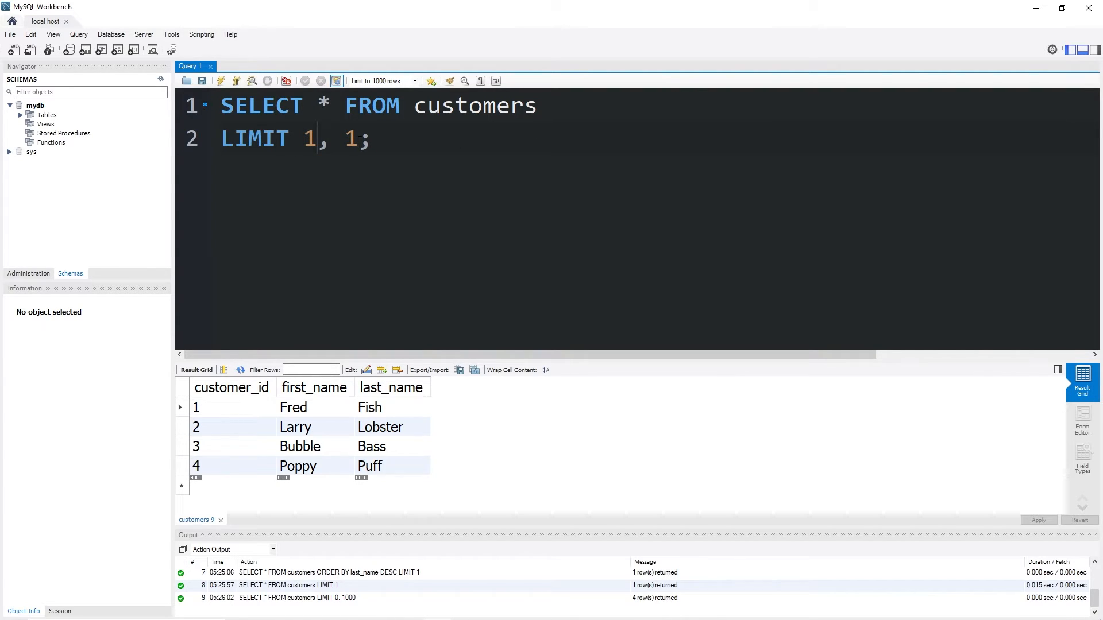
pyautogui.doubleClick(309, 138)
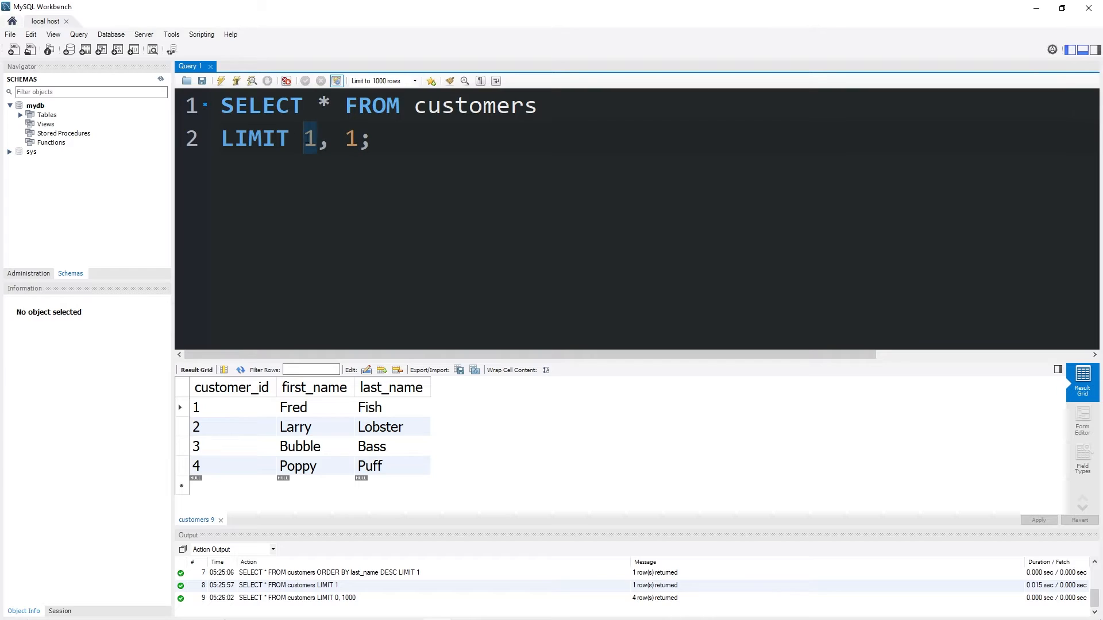
pyautogui.moveTo(314, 437)
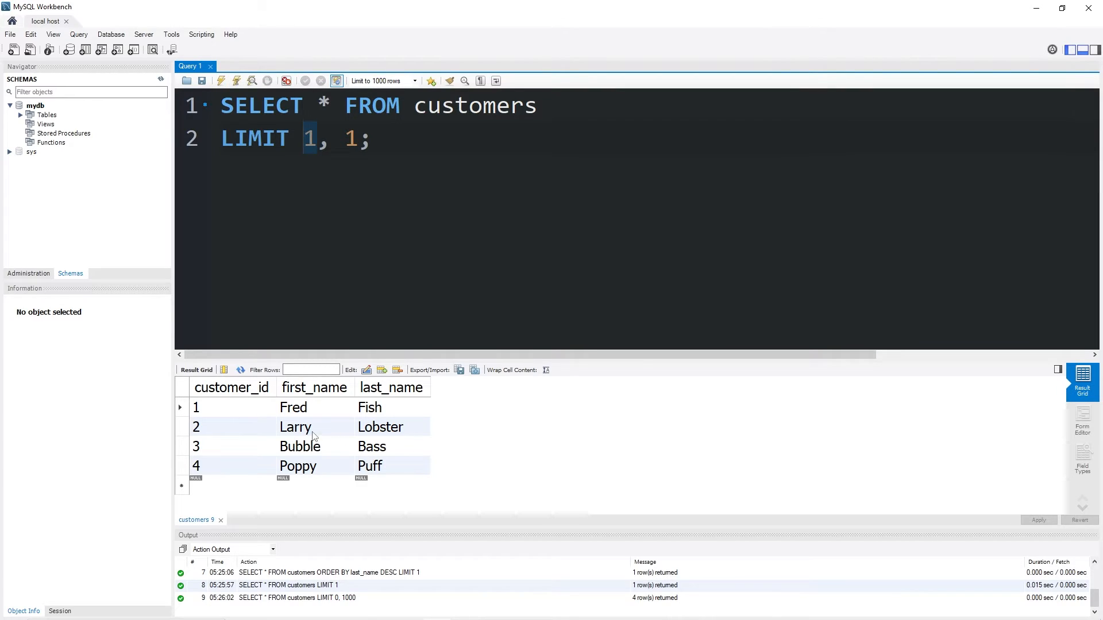
pyautogui.click(221, 81)
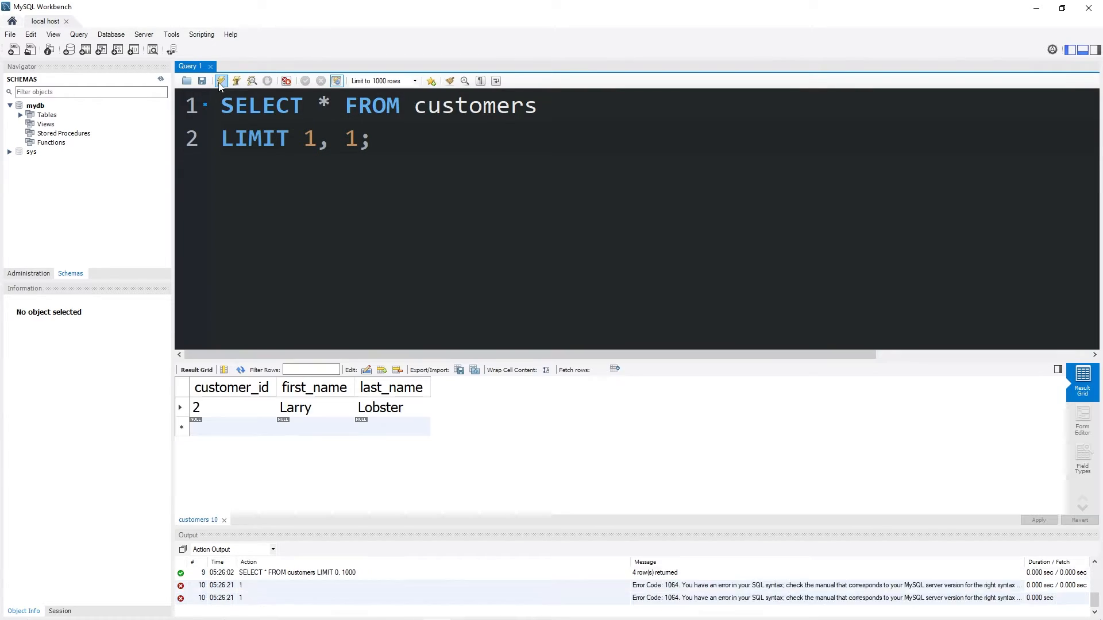
# Run offsets 2 and 3 for Bubble and Poppy, then remove the LIMIT clause.
pyautogui.click(221, 81)
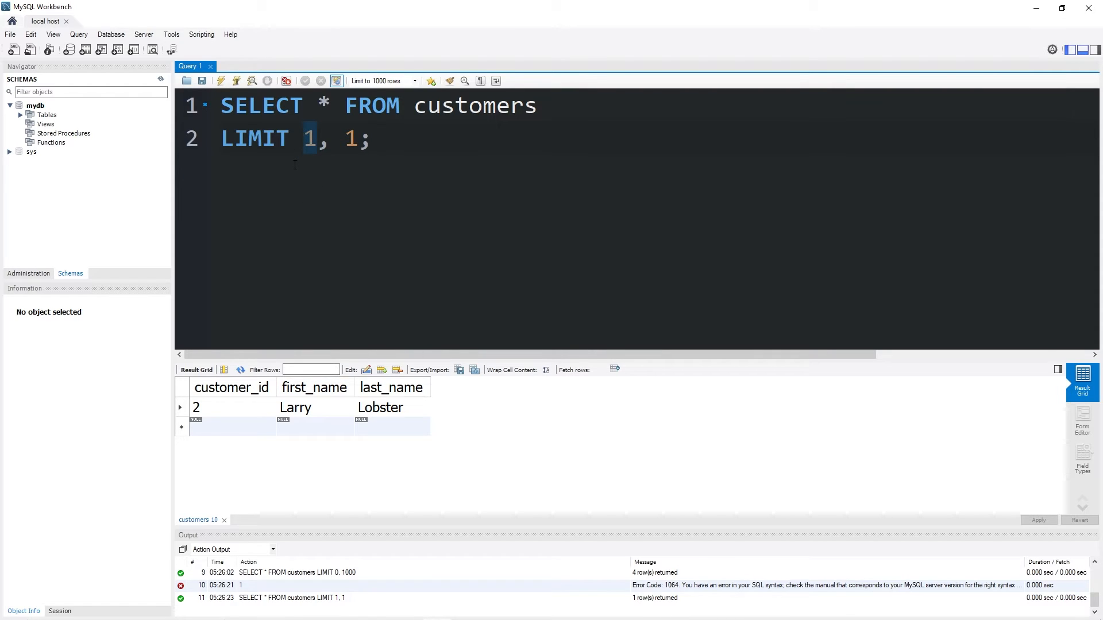
pyautogui.write('2')
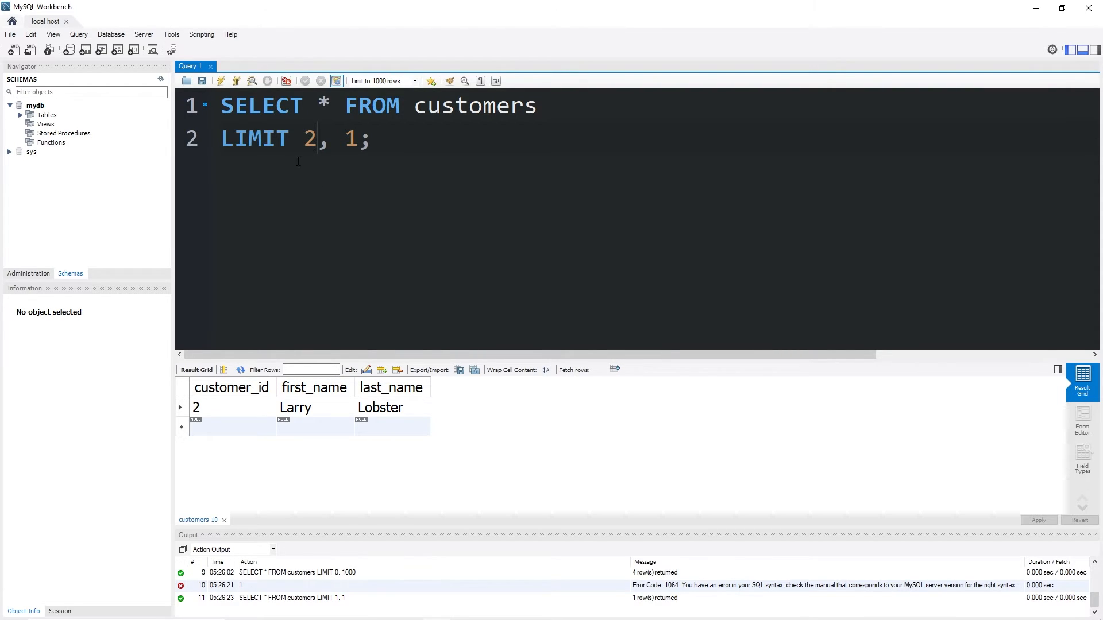
pyautogui.click(221, 80)
pyautogui.write('3')
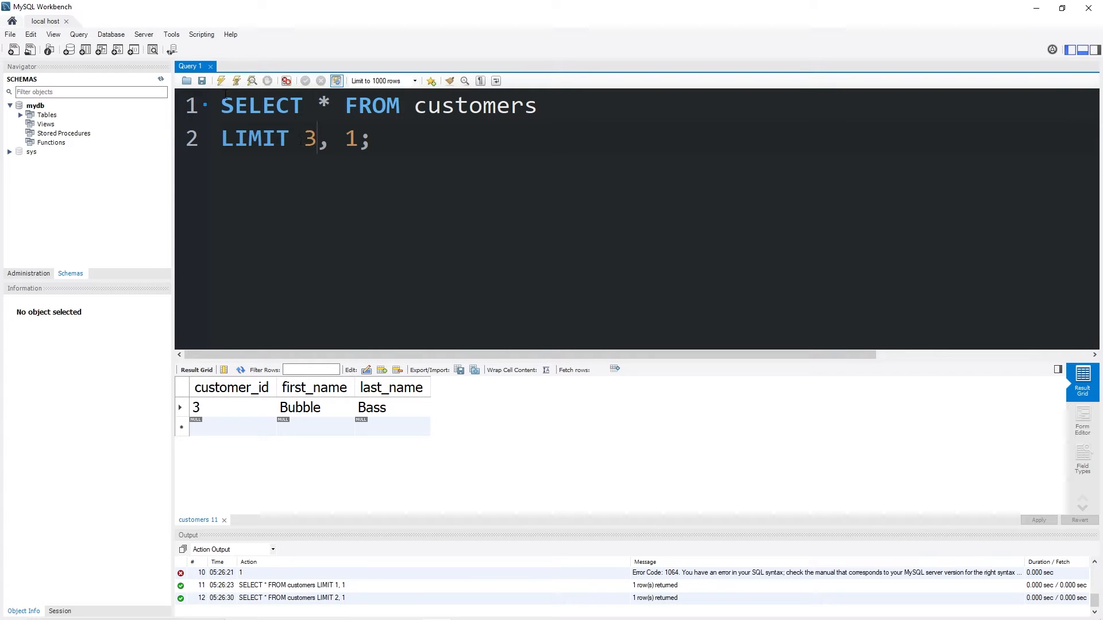
pyautogui.click(221, 80)
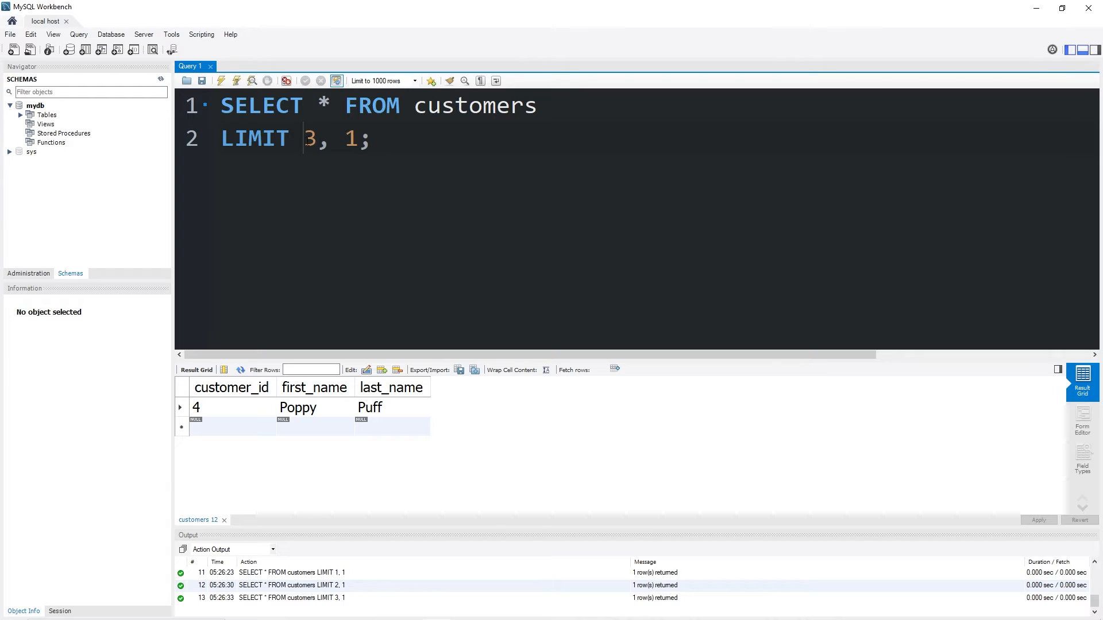
pyautogui.doubleClick(311, 139)
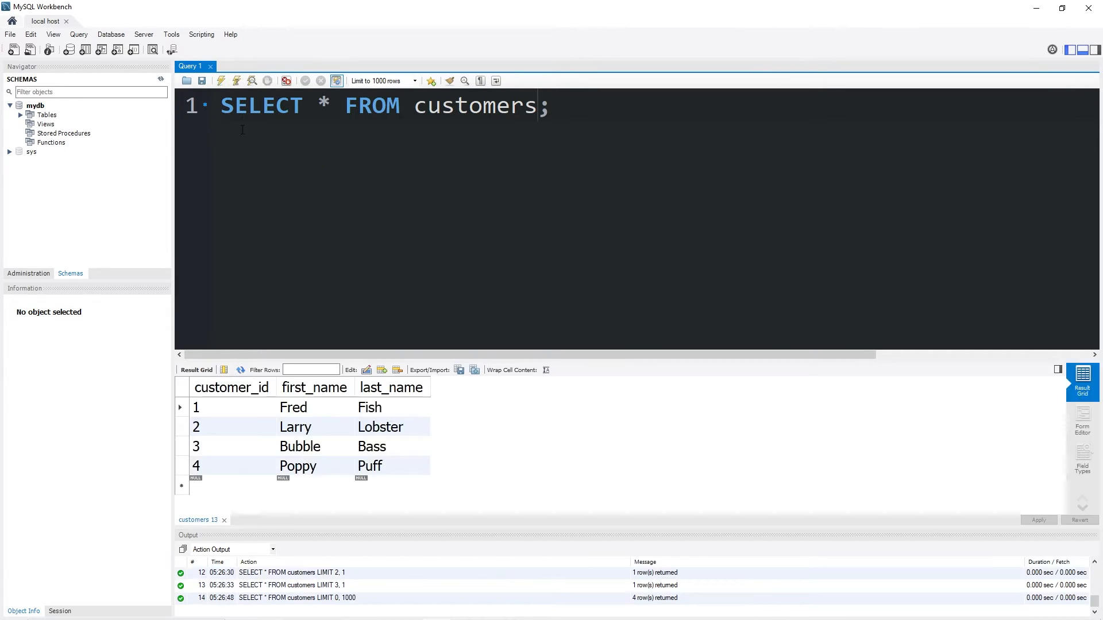
pyautogui.moveTo(437, 368)
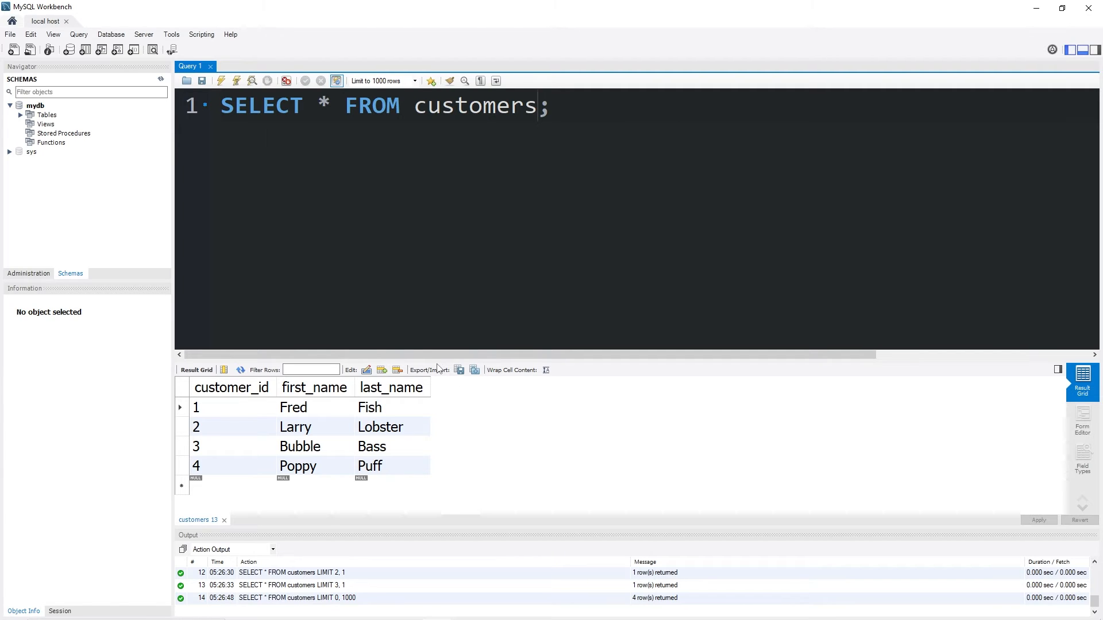
# Run LIMIT 10, then page with offsets 10, 20, 30 and 40 returning no rows.
pyautogui.press('Enter')
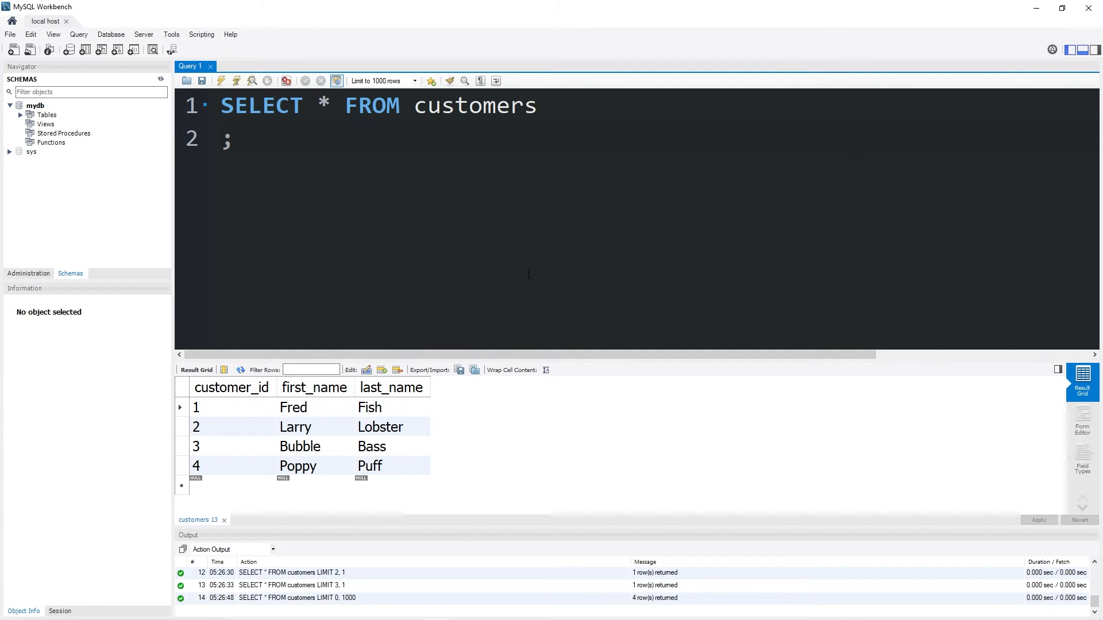
pyautogui.write('LIMIT 10')
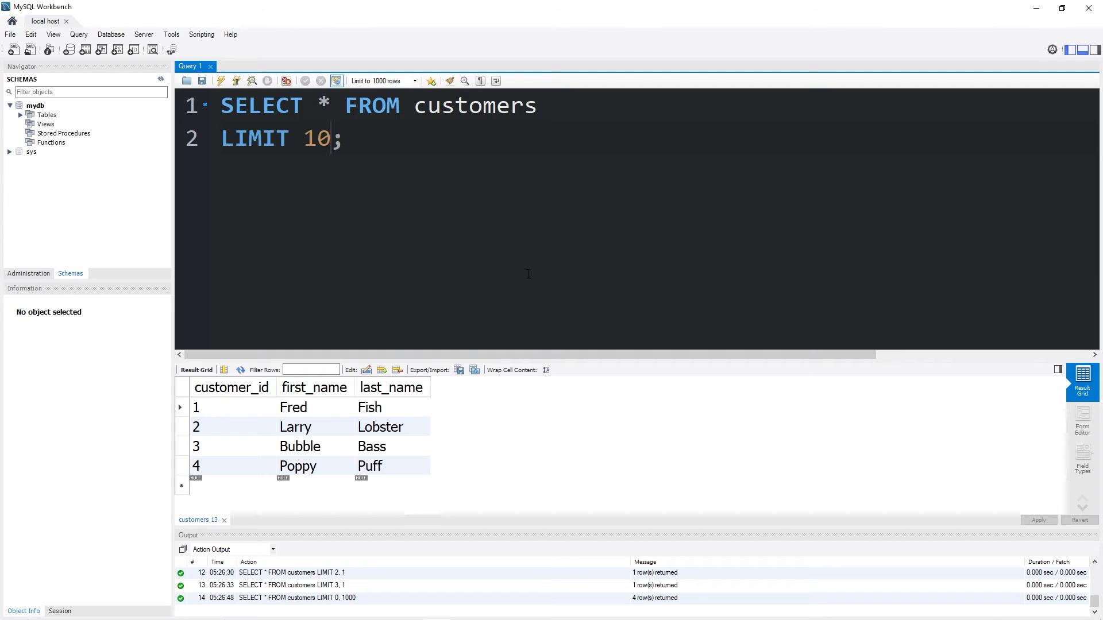
pyautogui.click(220, 81)
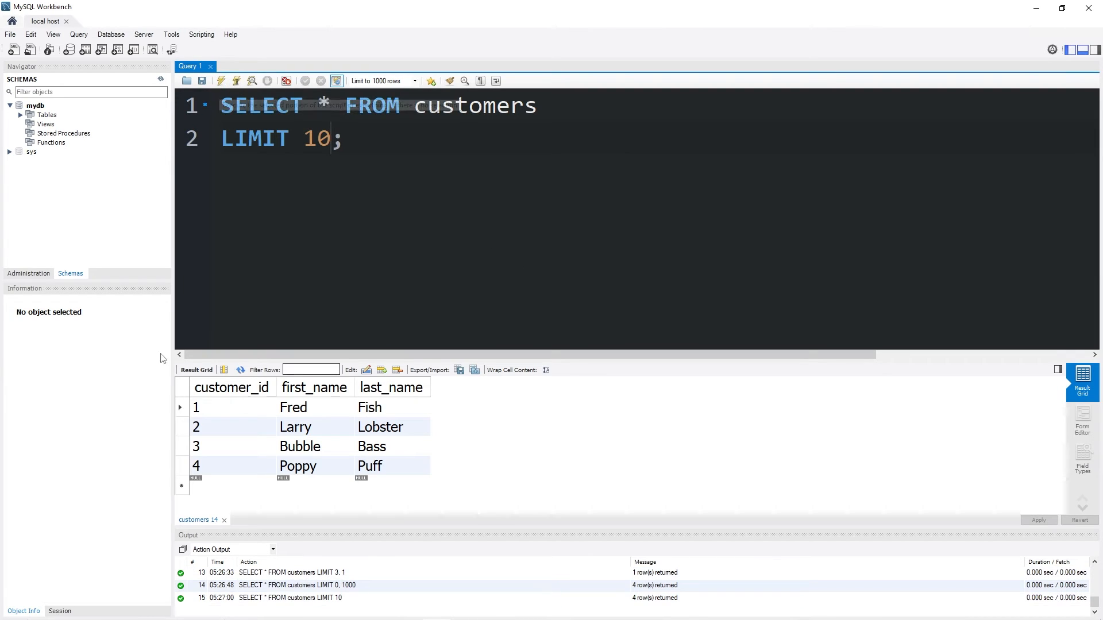
pyautogui.moveTo(485, 185)
pyautogui.write(', 10')
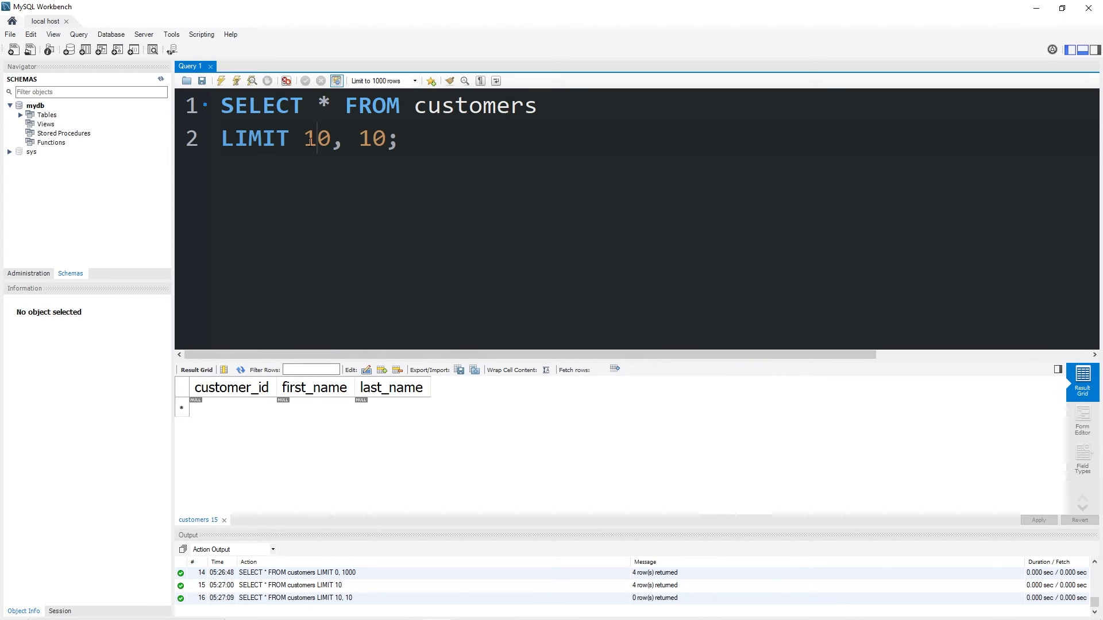
pyautogui.write('20')
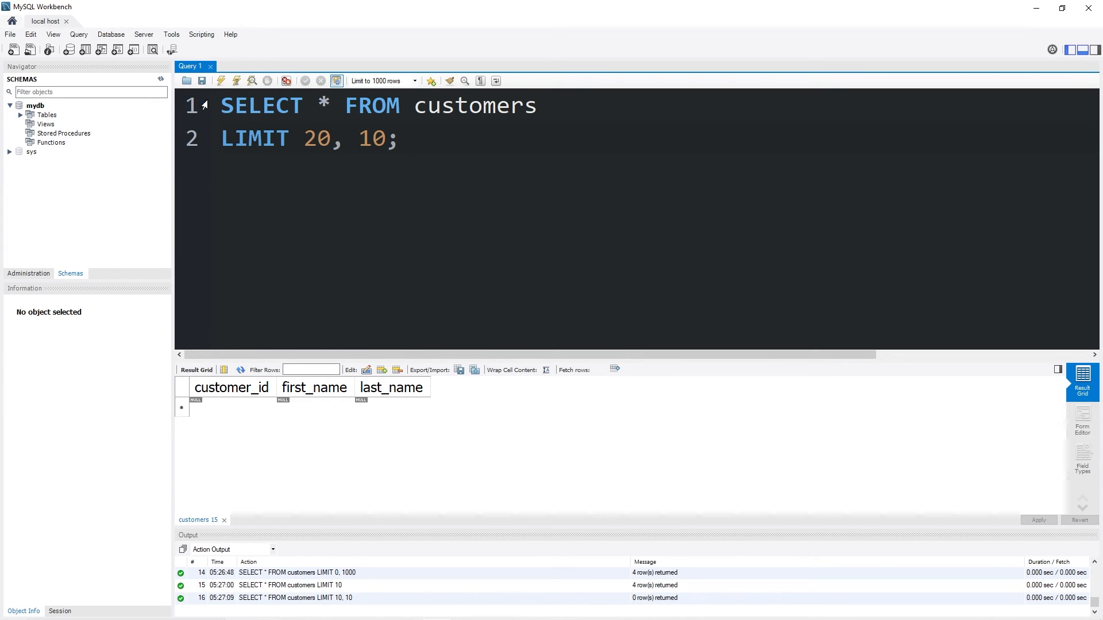
pyautogui.doubleClick(375, 139)
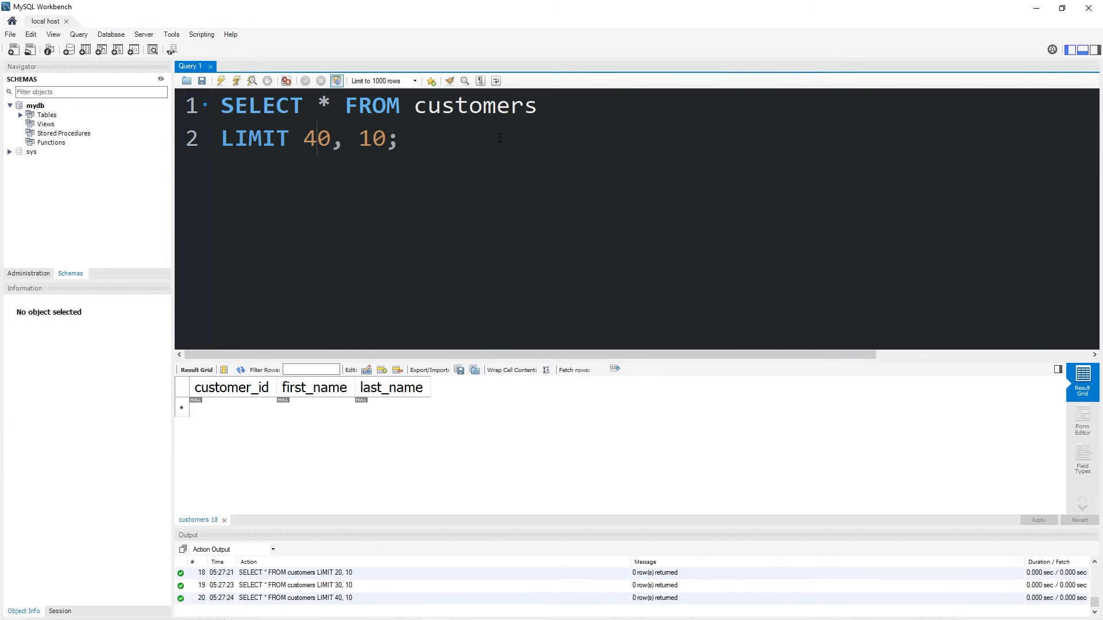
pyautogui.moveTo(304, 138); pyautogui.dragTo(396, 137)
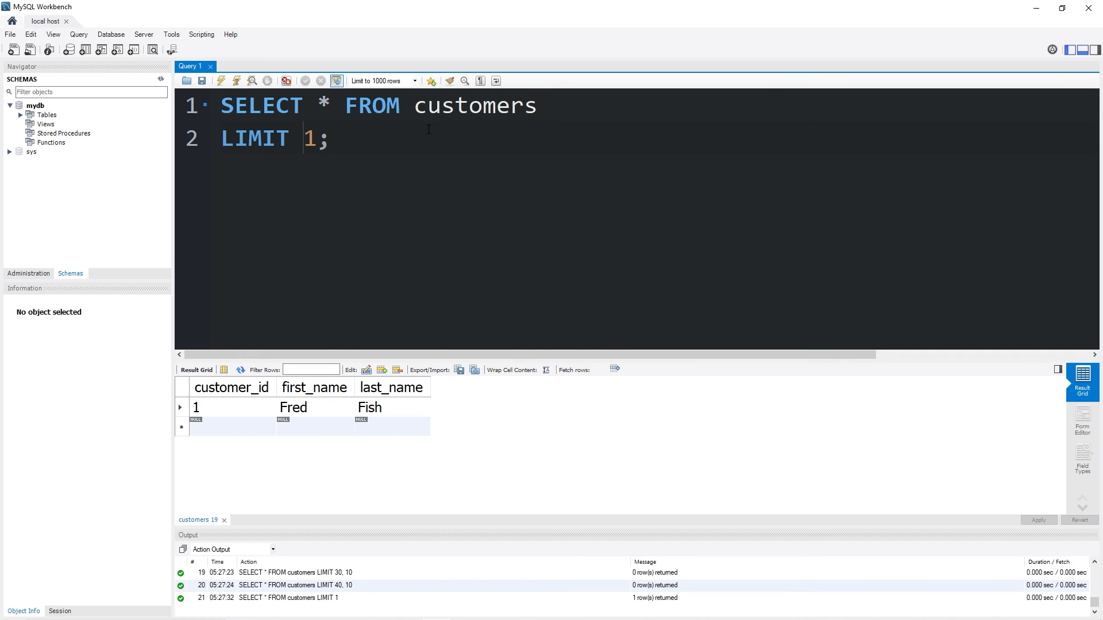
# Append ', 1' so the clause reads LIMIT 1, 1.
pyautogui.write(', 1')
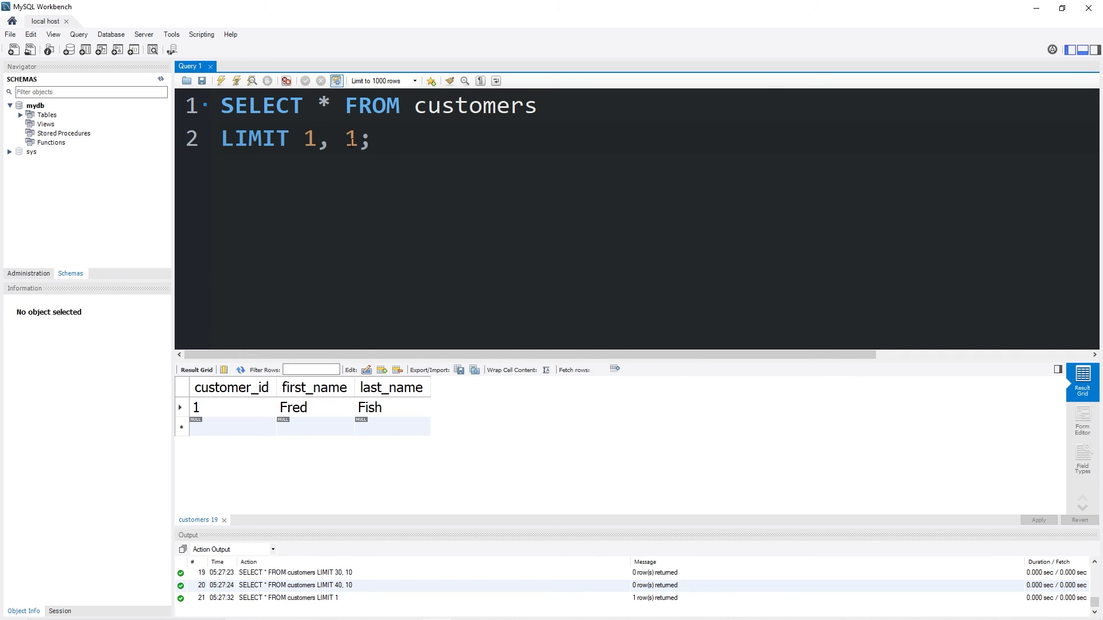
pyautogui.doubleClick(309, 139)
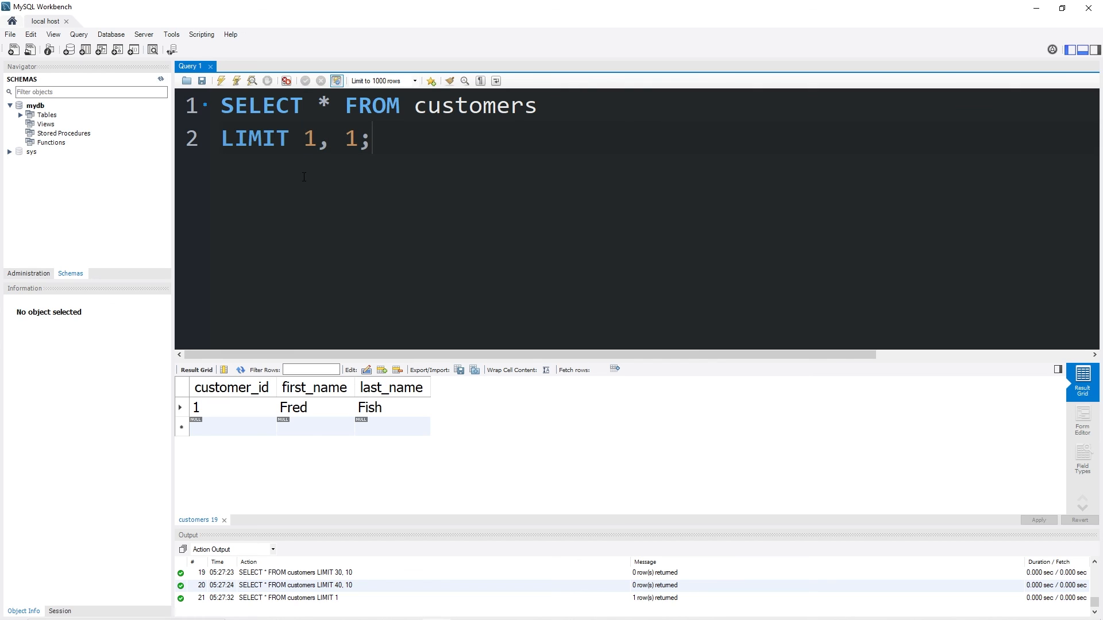
pyautogui.moveTo(307, 168)
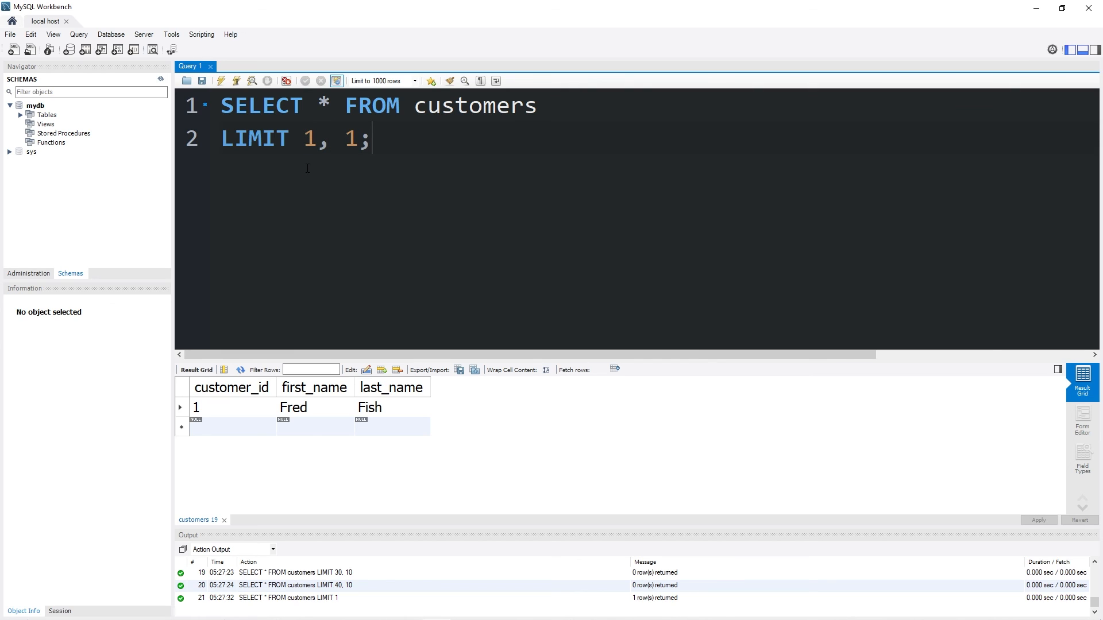